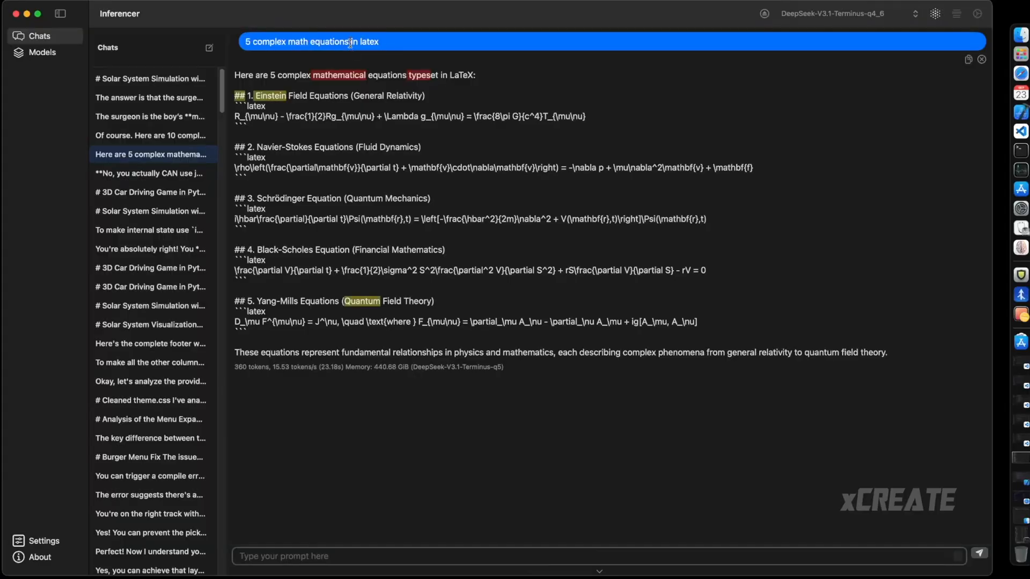
# Resubmit the '5 complex math equations in latex' prompt to DeepSeek-V3.1-Terminus and let it generate the five LaTeX equations
pyautogui.click(209, 47)
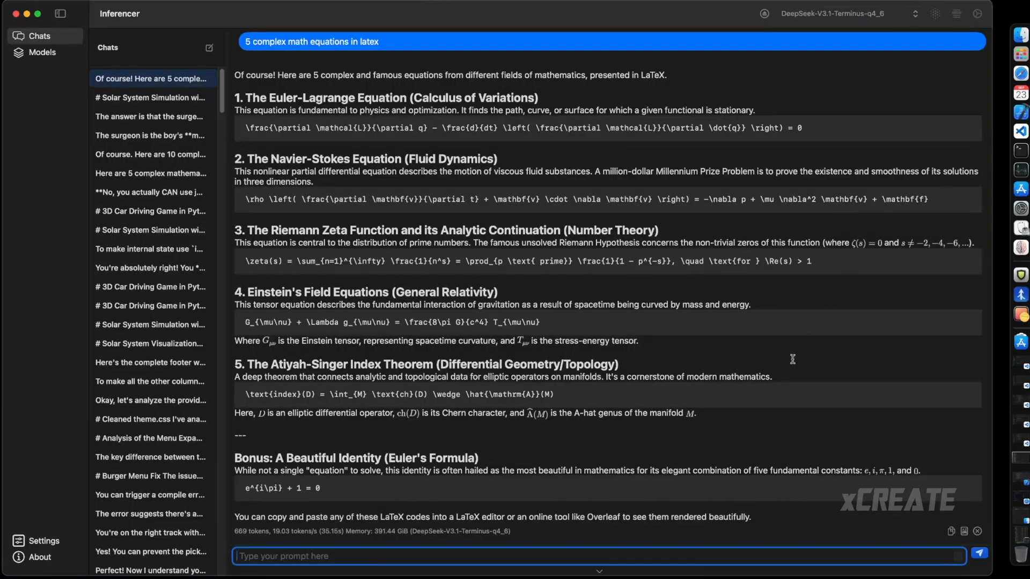
pyautogui.moveTo(481, 514)
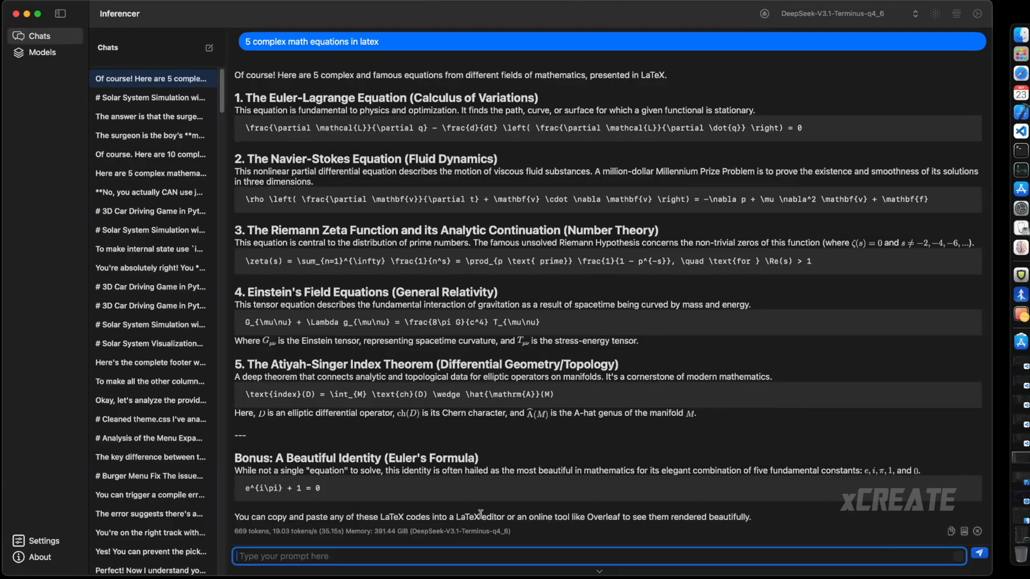